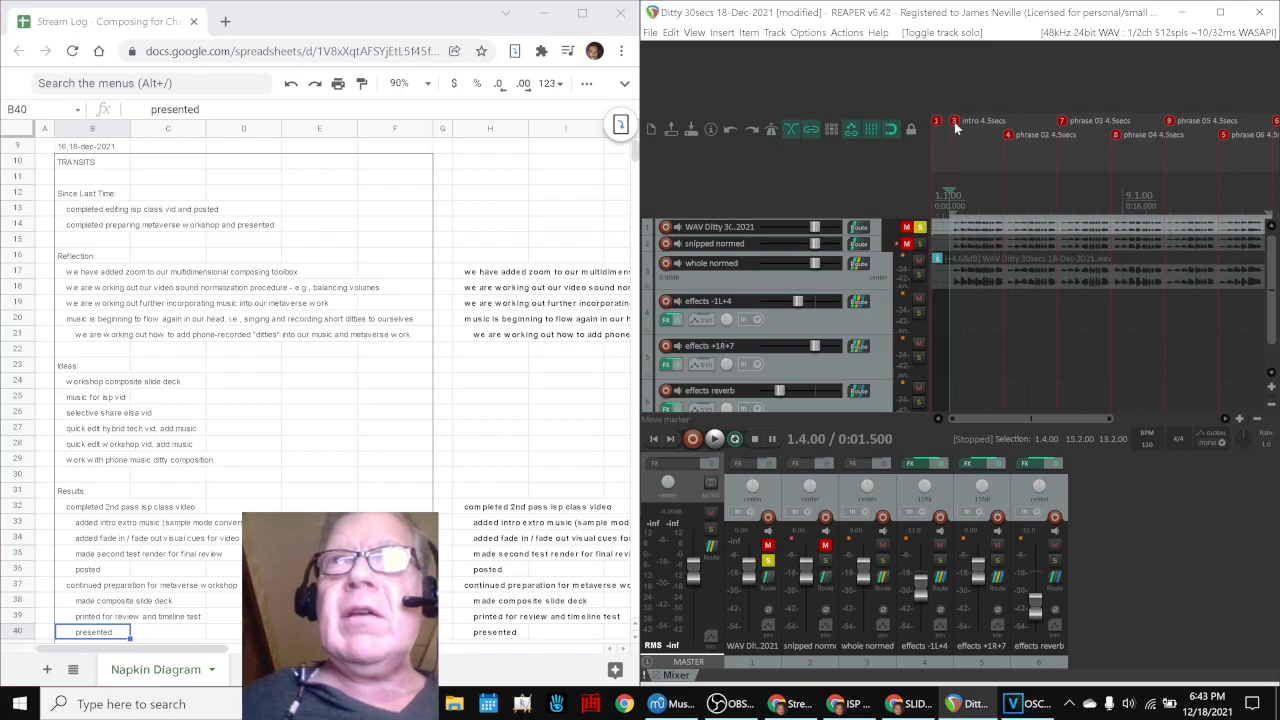
Play back the 30-second Ditty project from the REAPER transport
left_click(714, 438)
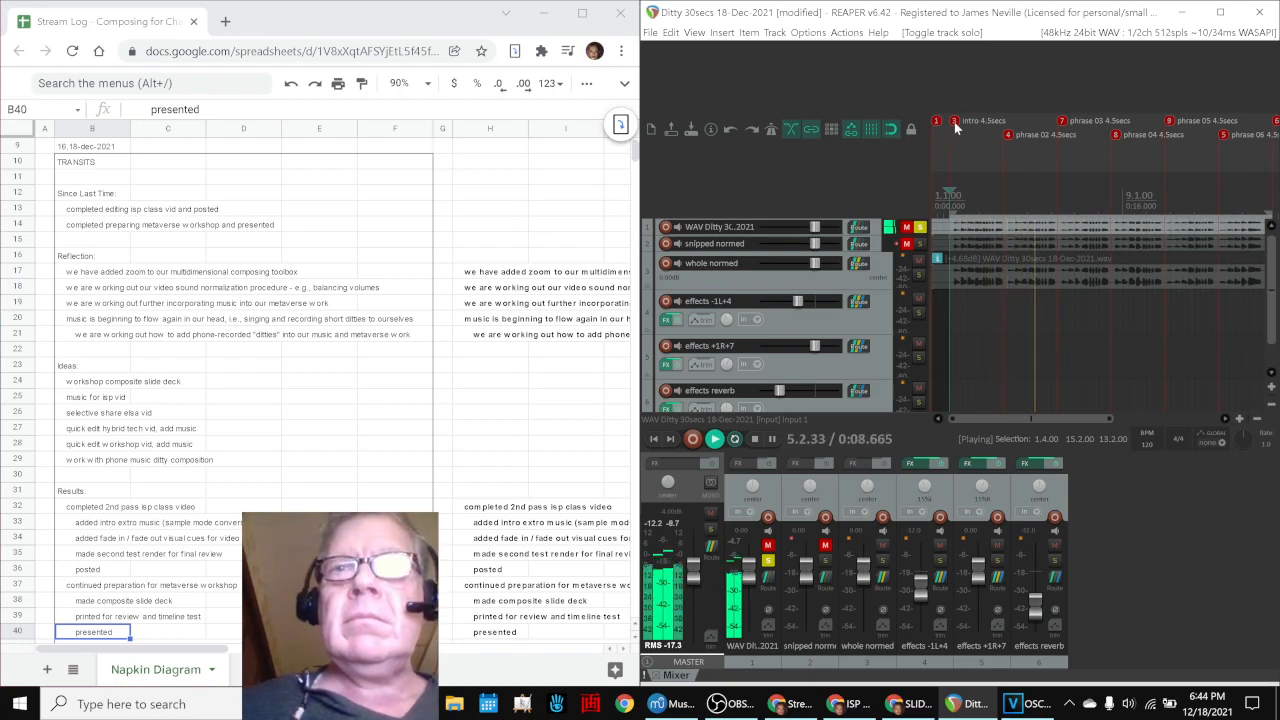
left_click(714, 440)
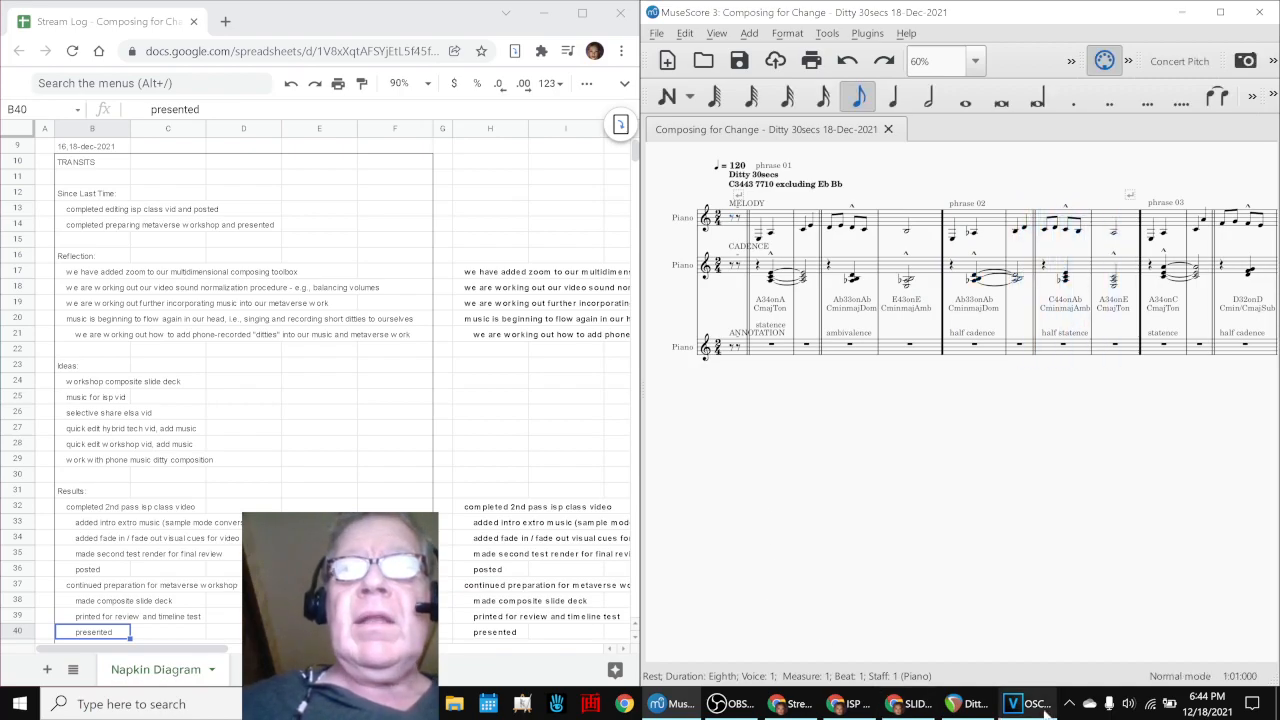
Start playback of the Ditty 30secs score in MuseScore
left_click(1026, 704)
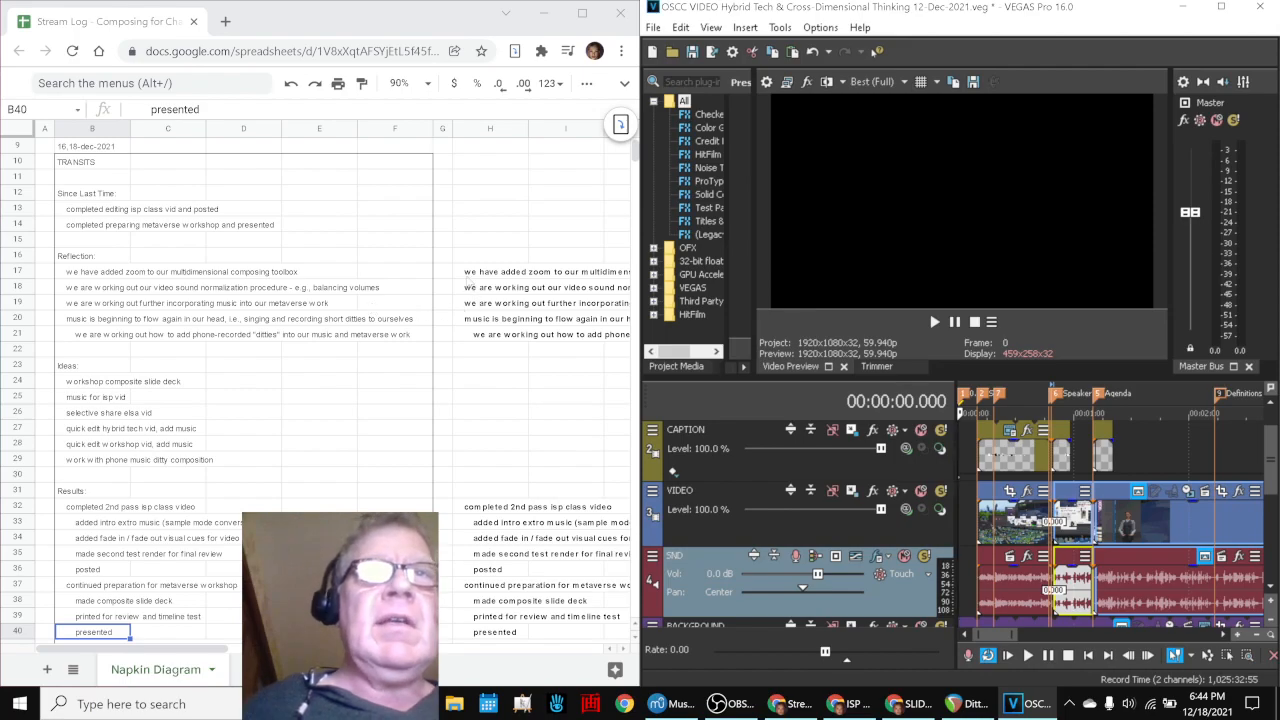
Review the log notes in H17–H21 on zoom, sound normalization, metaverse music and phone ditties
left_click(490, 272)
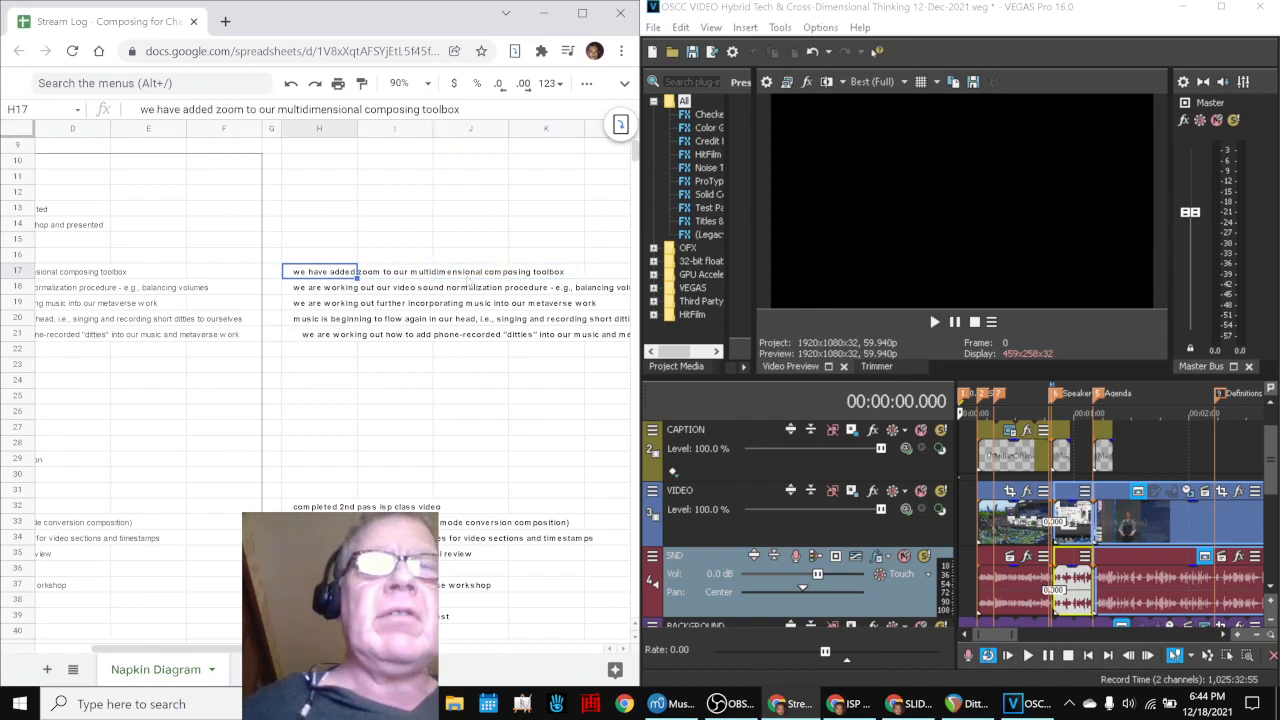
left_click(322, 288)
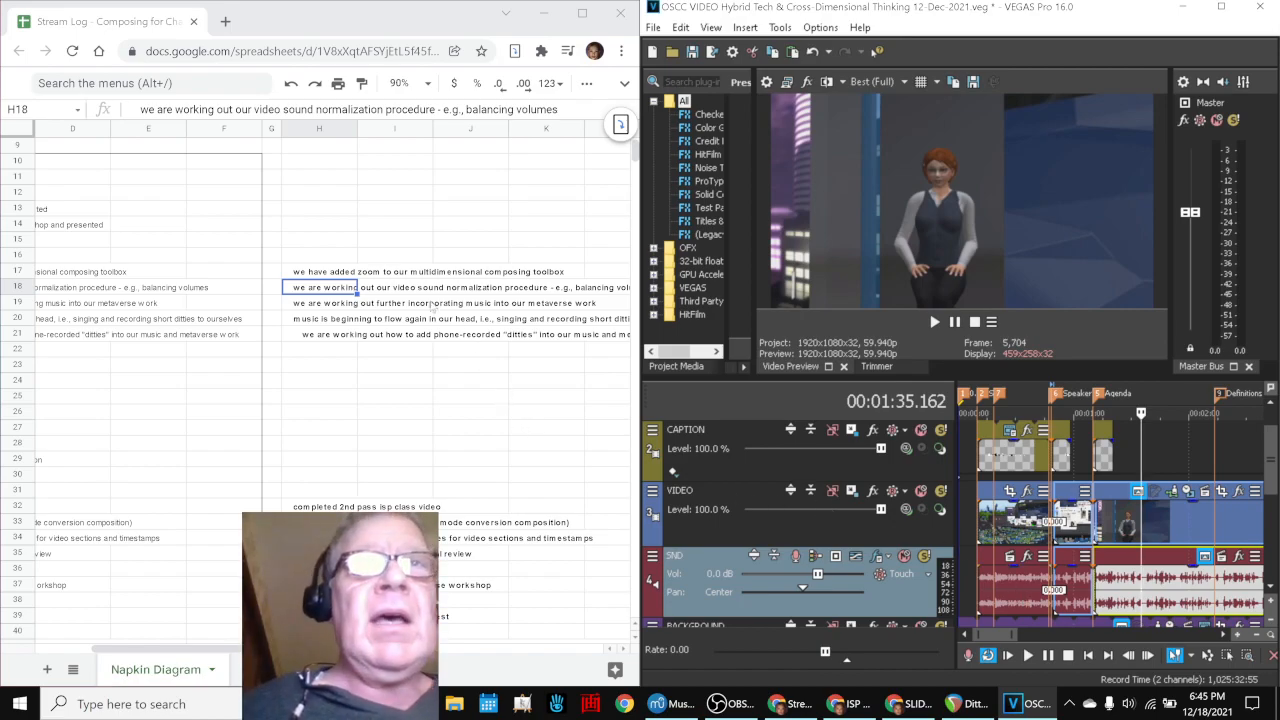
left_click(396, 304)
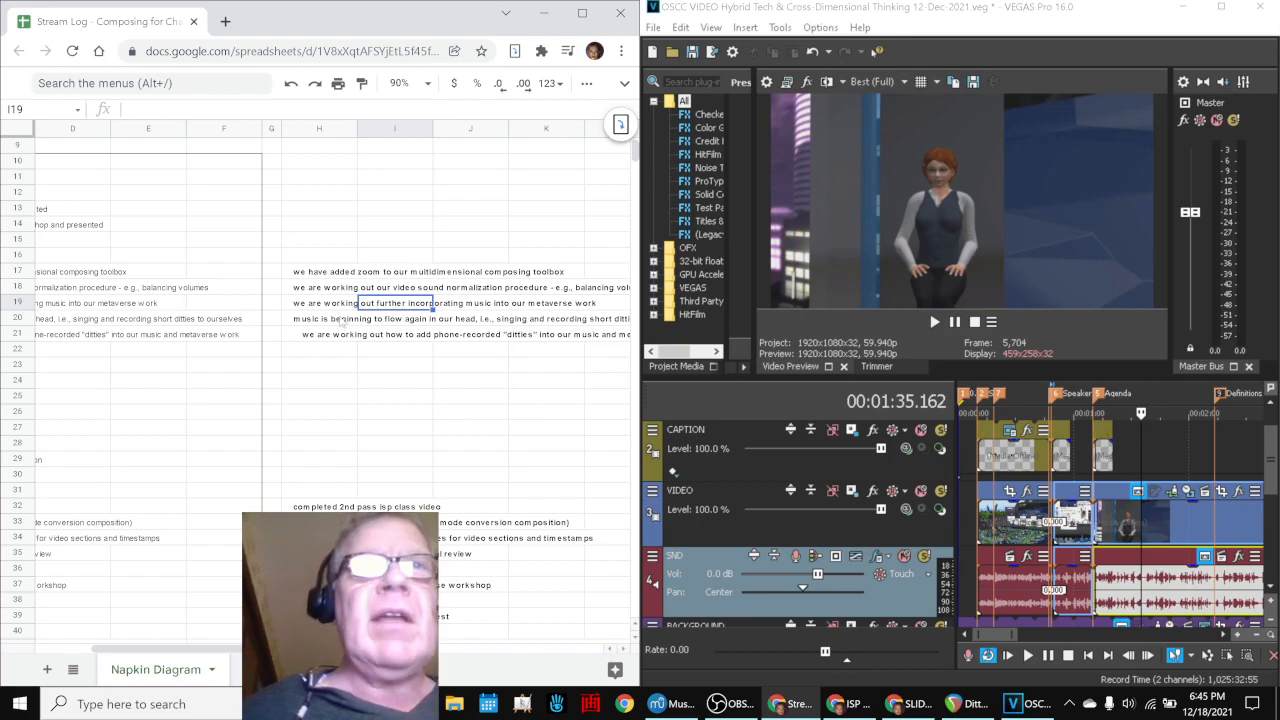
left_click(320, 318)
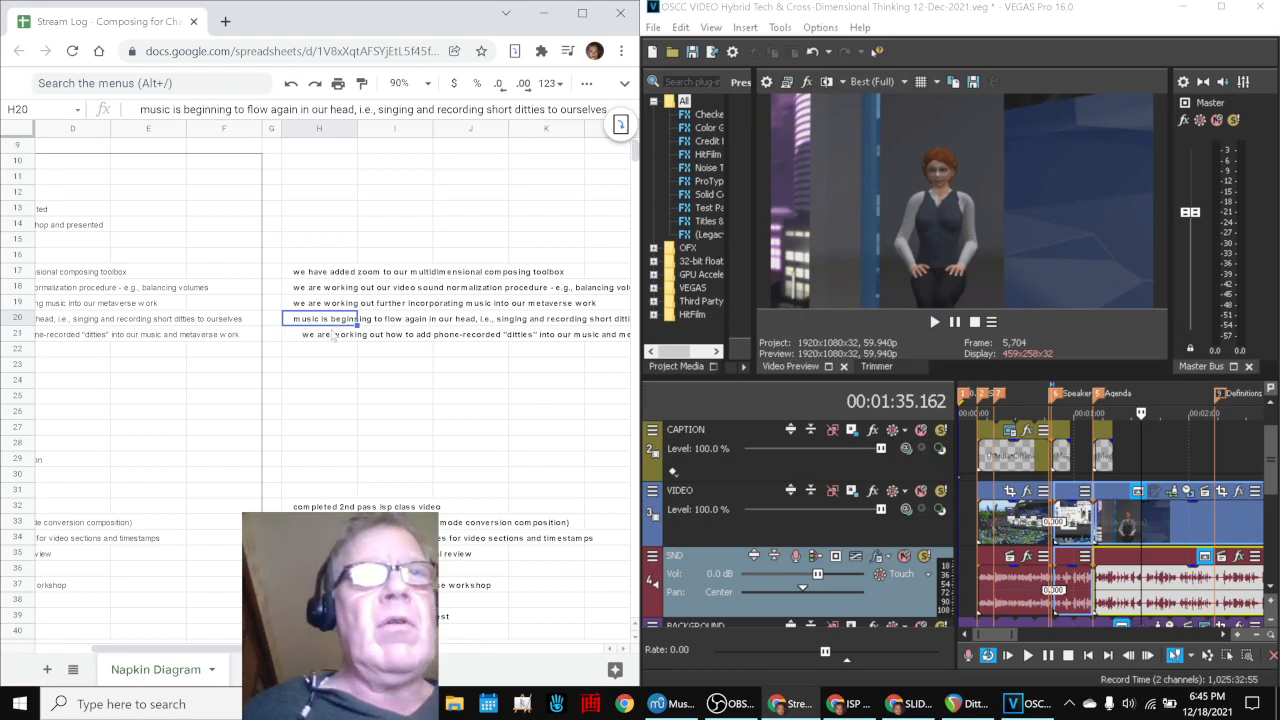
left_click(320, 334)
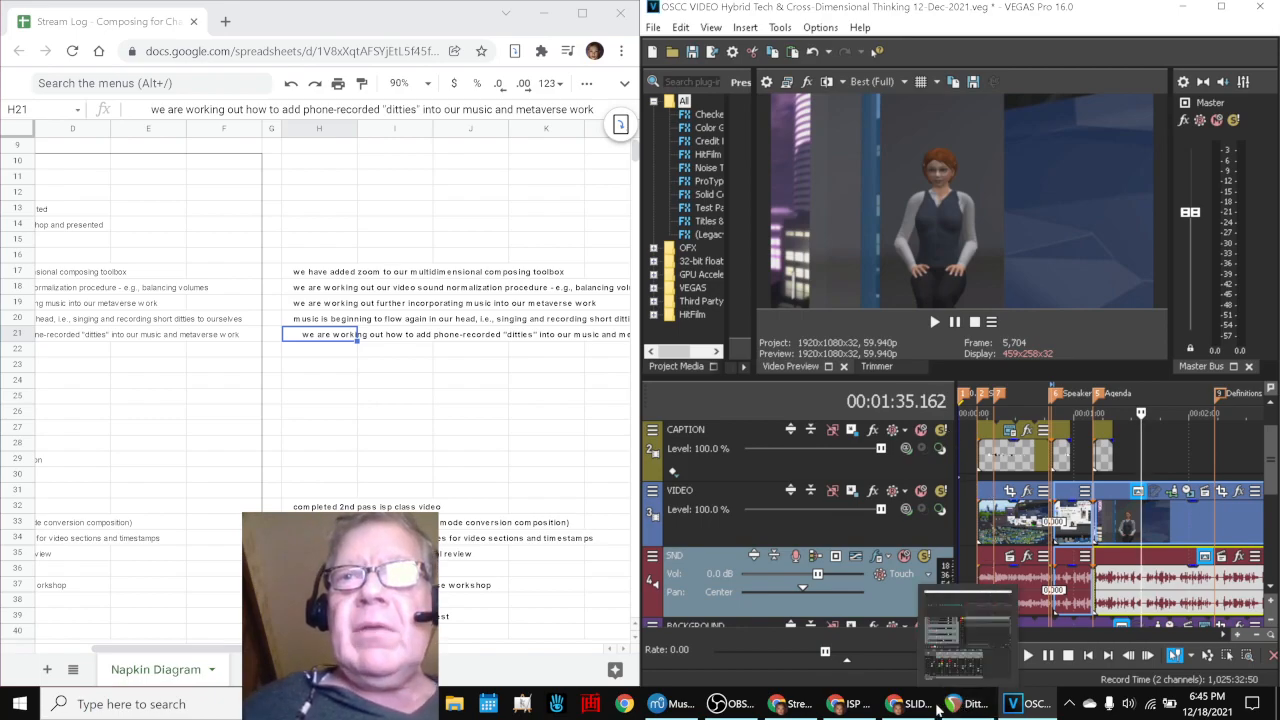
Bring up the ISP Team Presentations video on YouTube
left_click(848, 704)
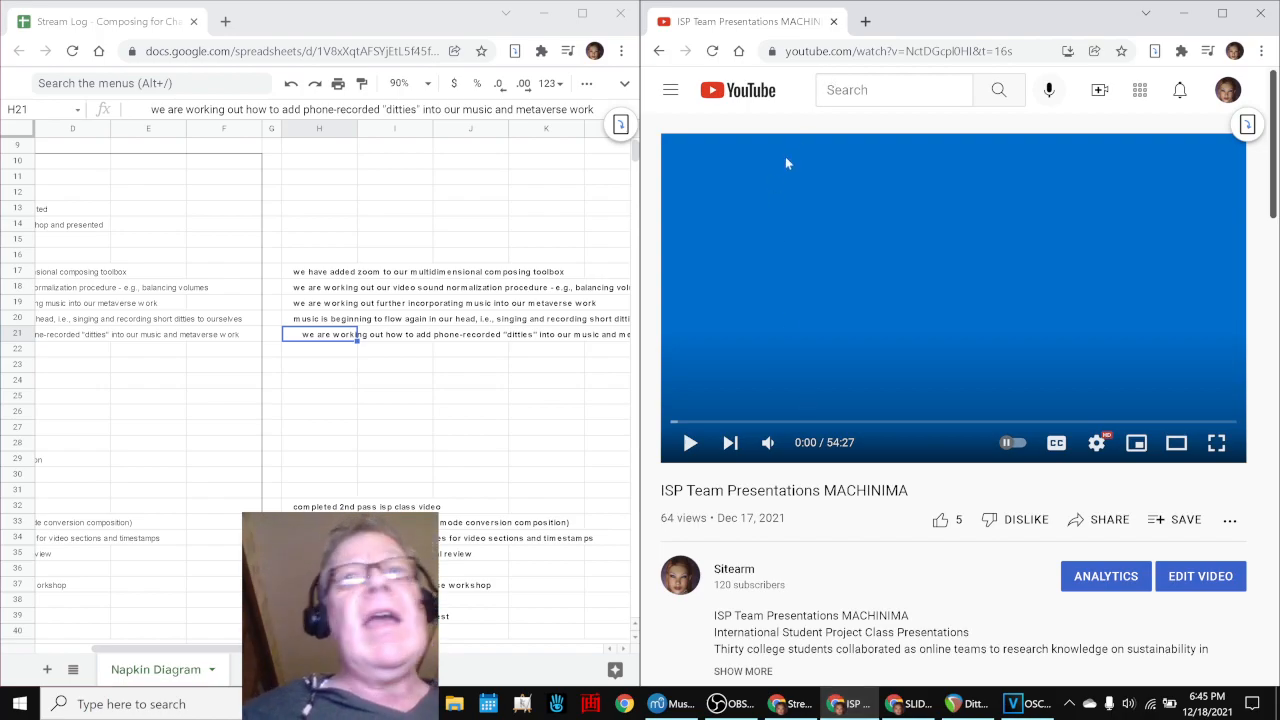
Play the ISP Team Presentations video and pause it on its title card
left_click(688, 442)
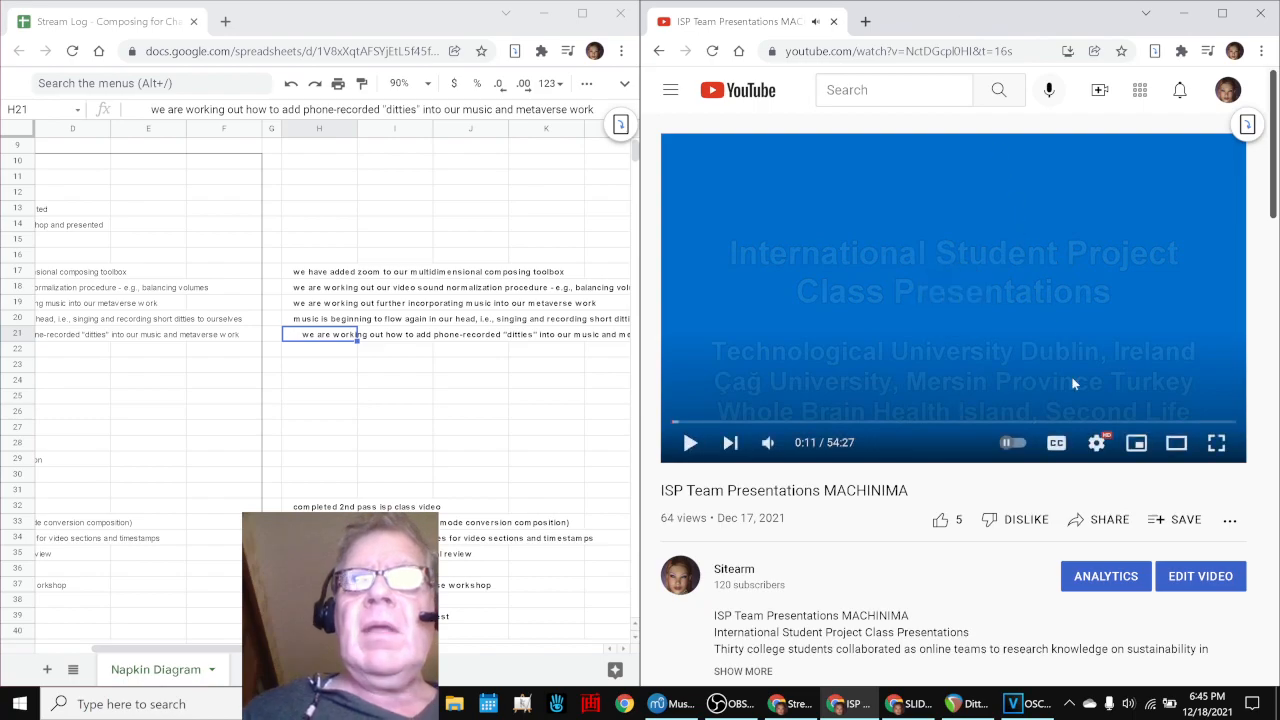
scroll("down", 3)
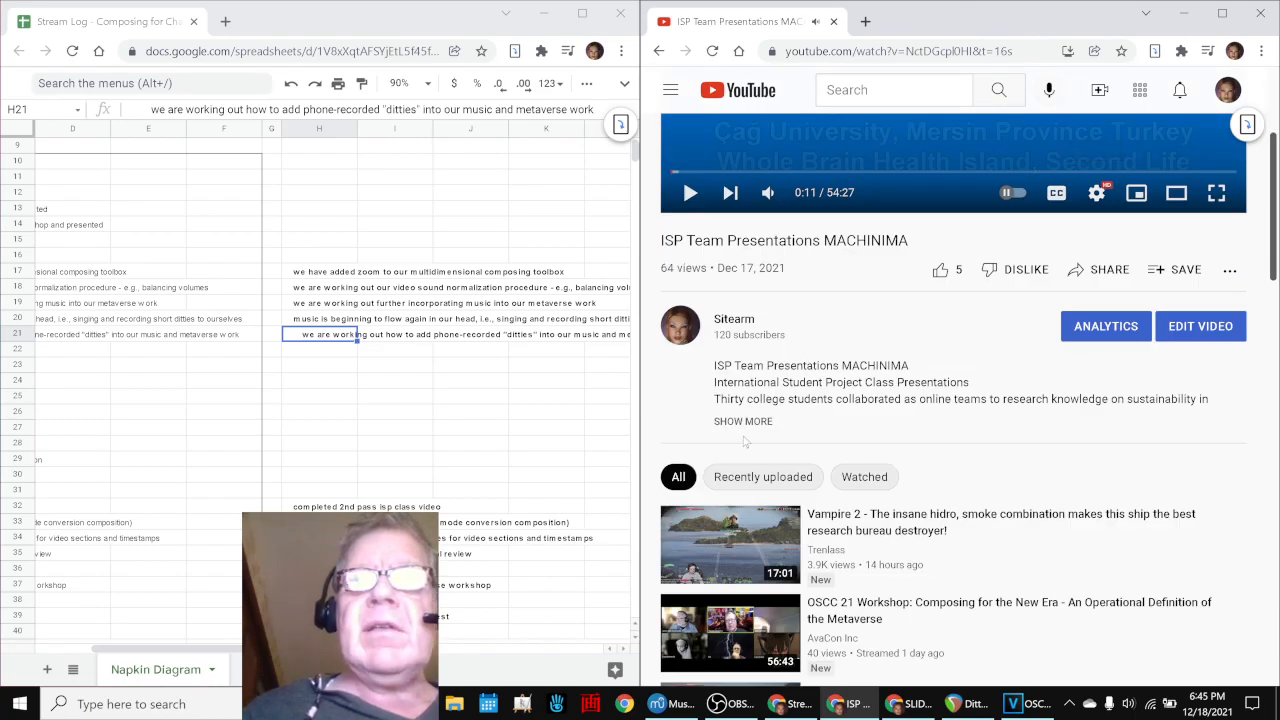
left_click(744, 420)
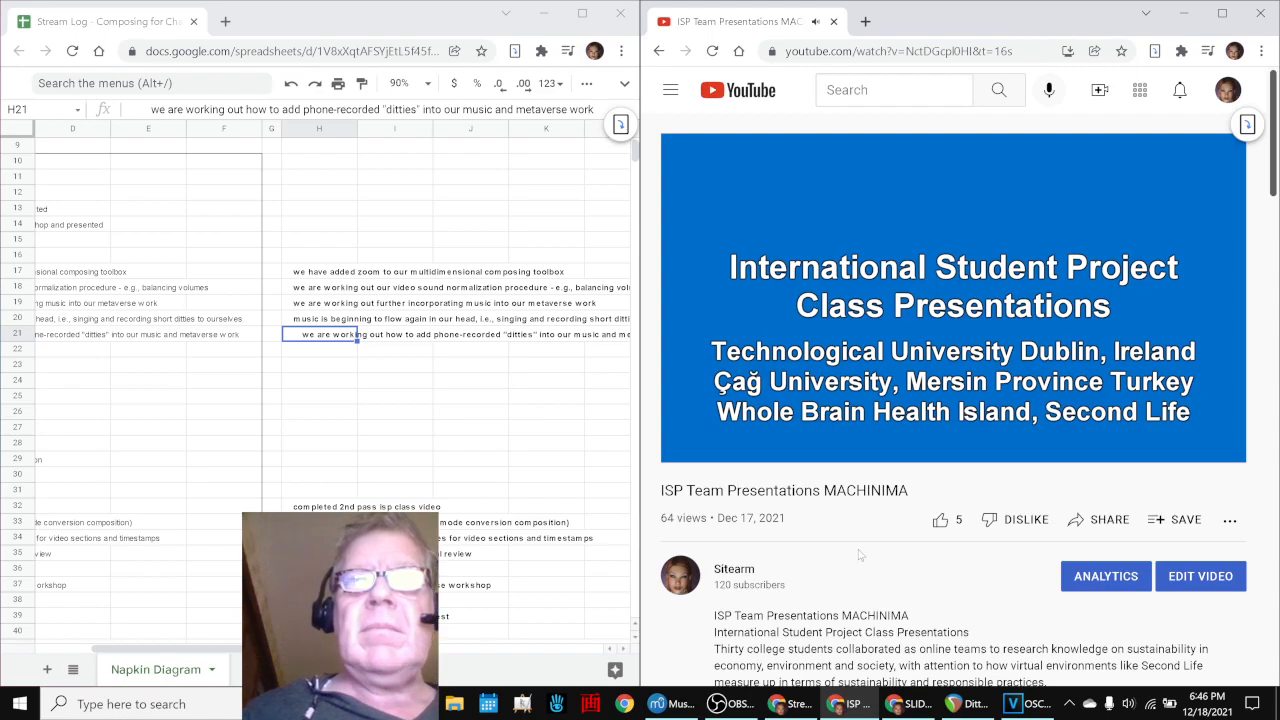
Return to the VEGAS edit, then bring up the workshop slide deck in Google Slides
left_click(952, 296)
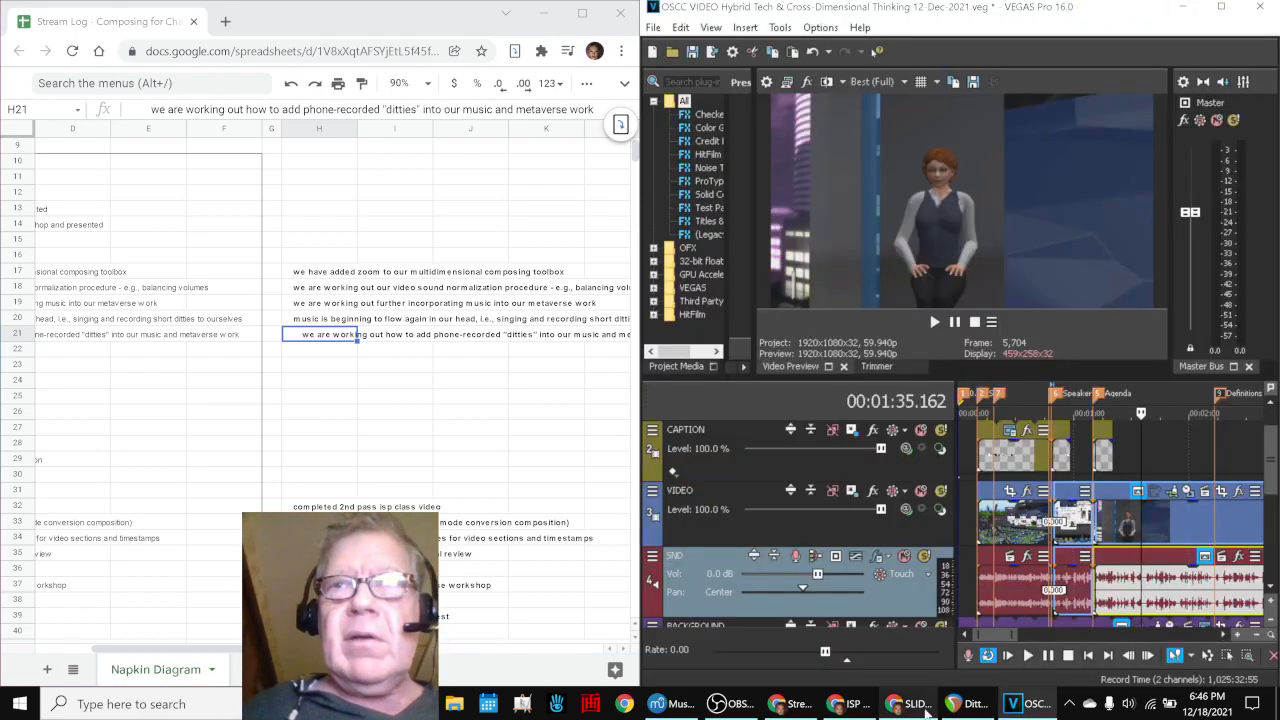
left_click(912, 704)
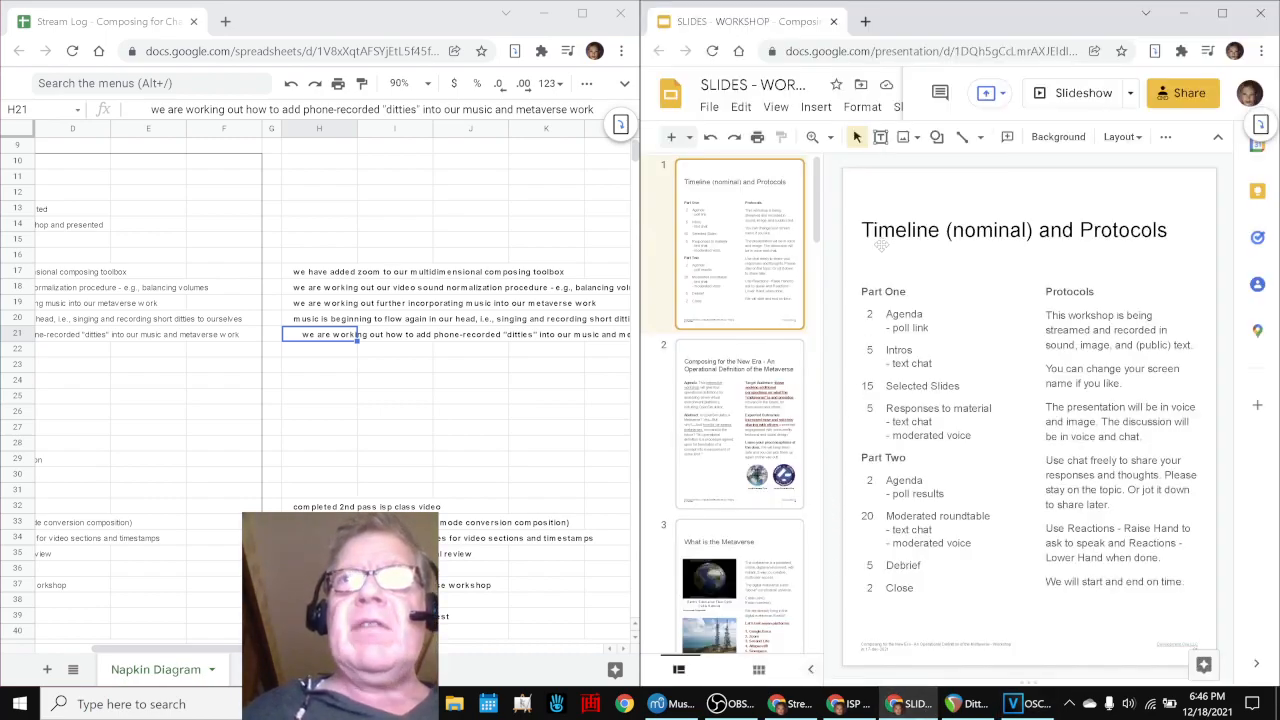
left_click(1012, 228)
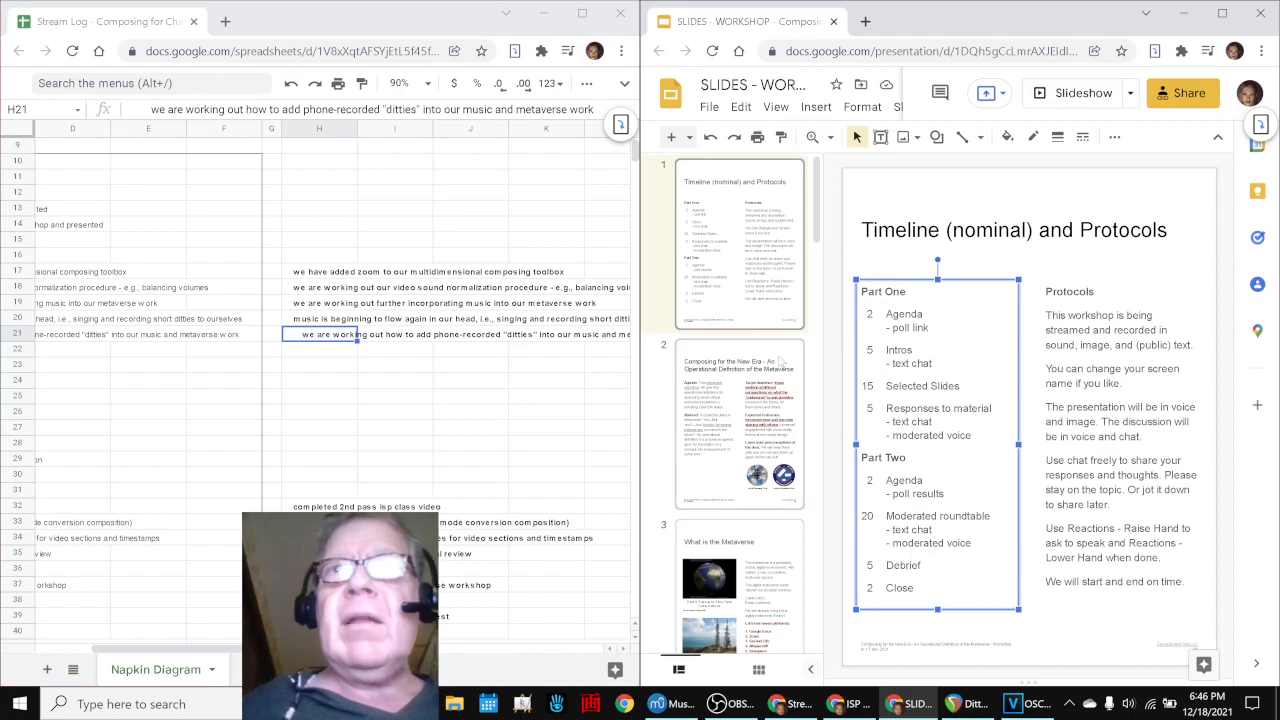
left_click(738, 424)
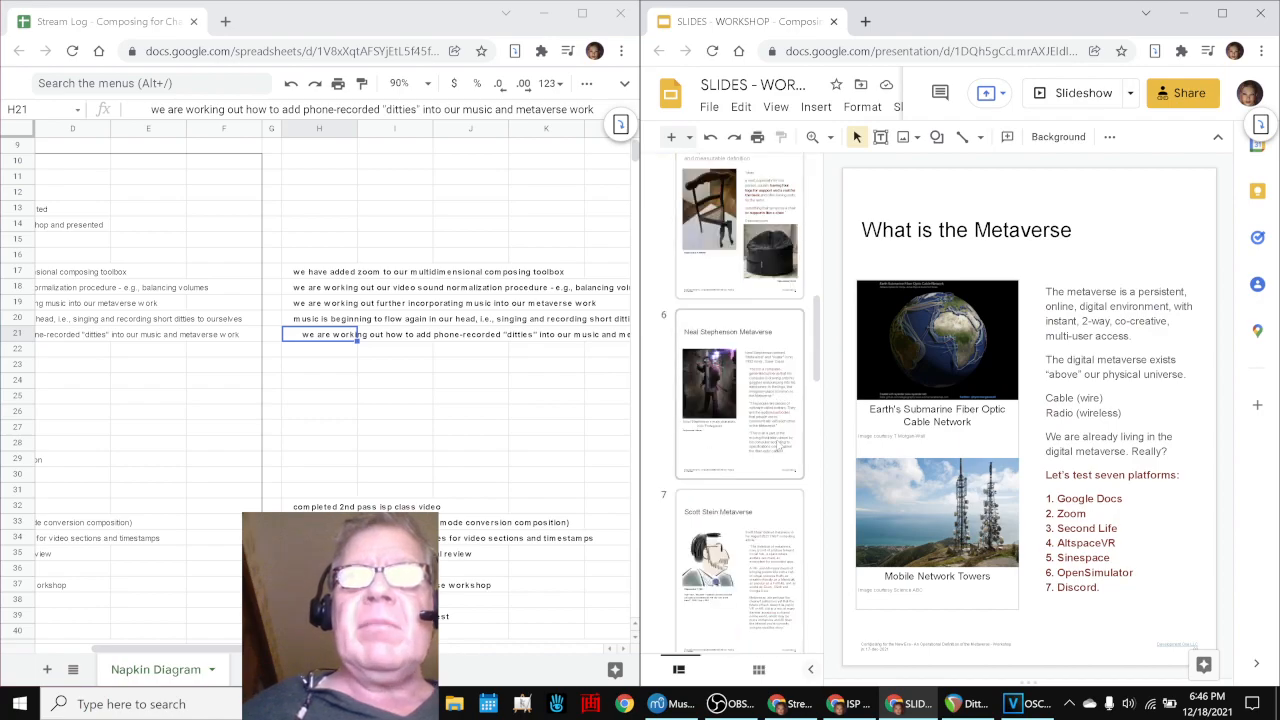
scroll("down", 3)
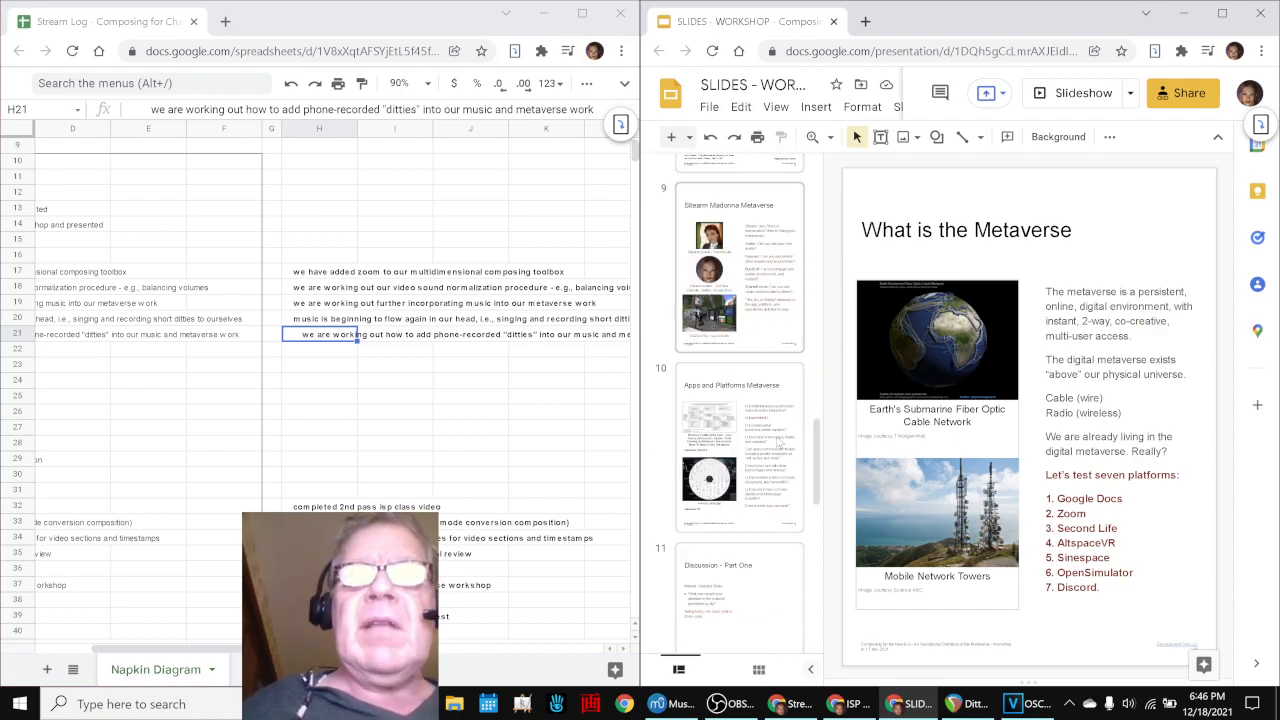
left_click(740, 460)
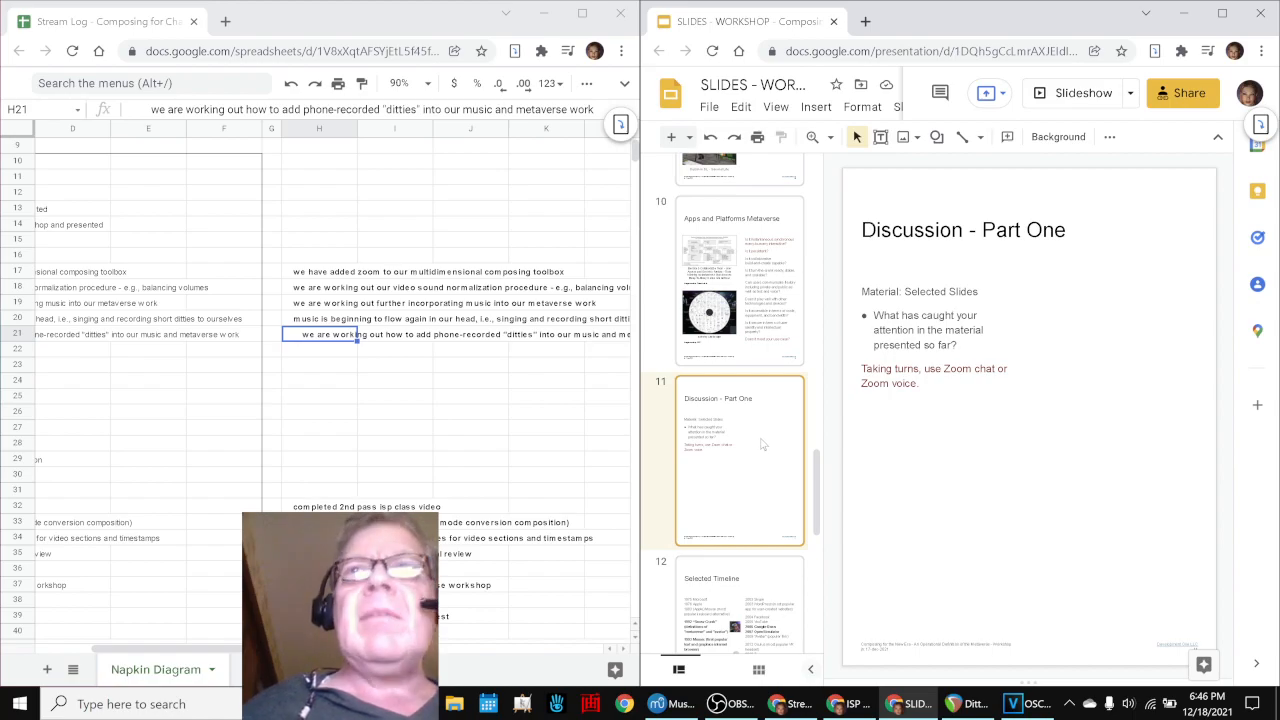
scroll("down", 3)
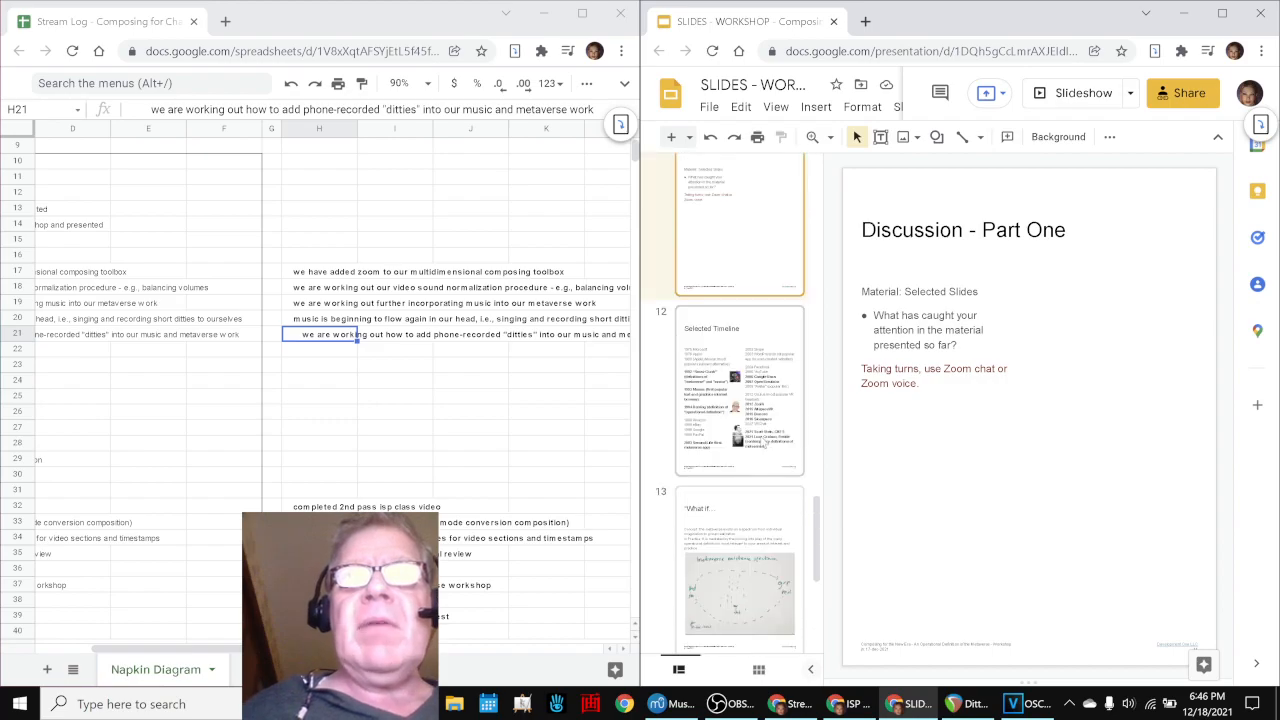
scroll("down", 3)
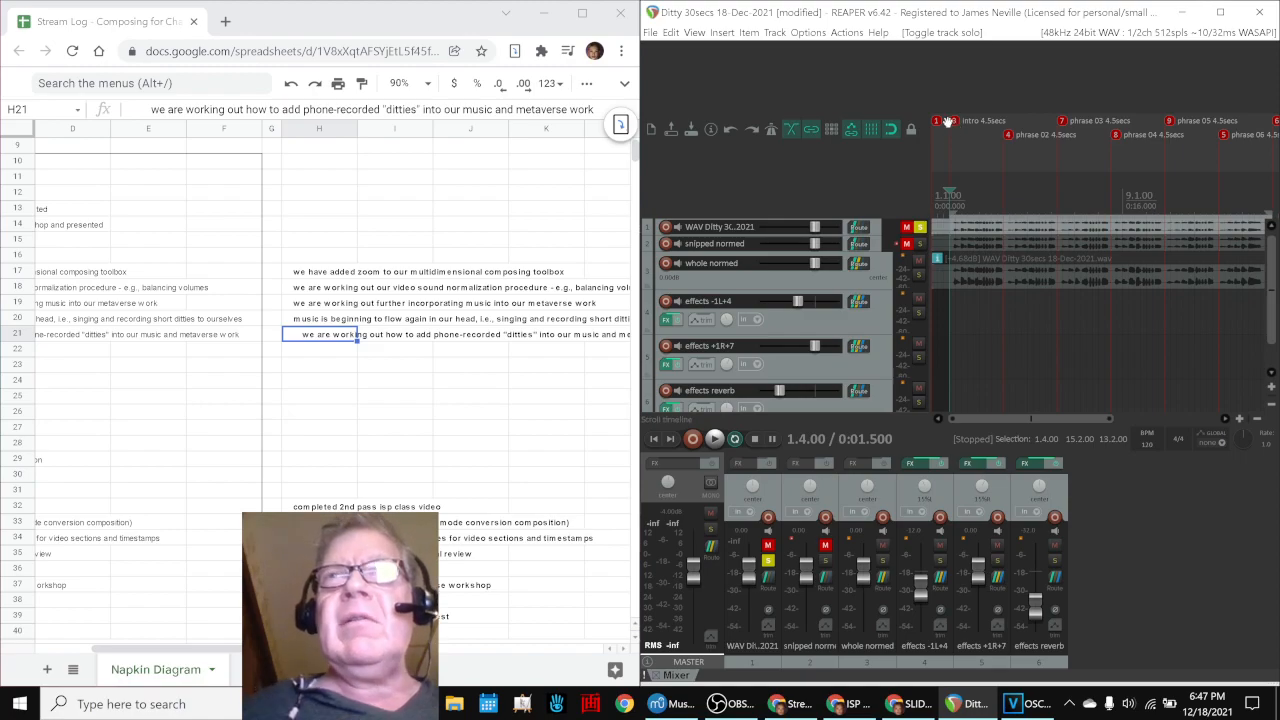
left_click(714, 440)
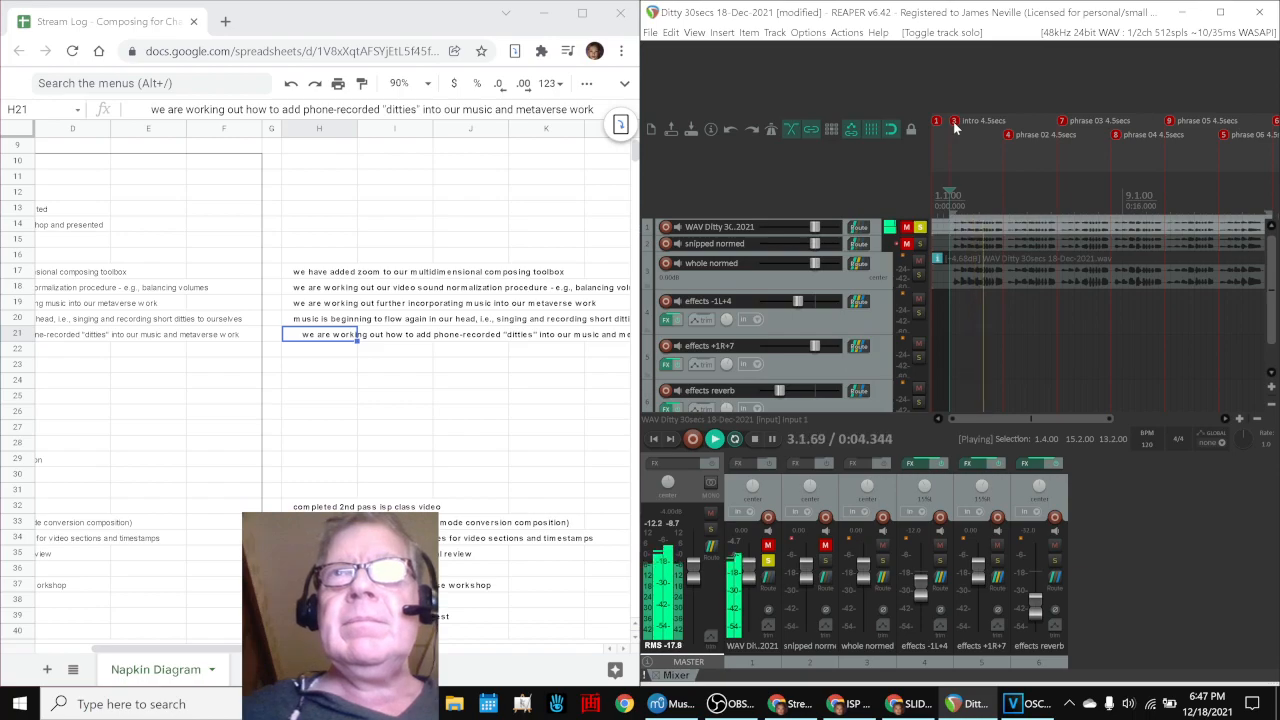
left_click(714, 440)
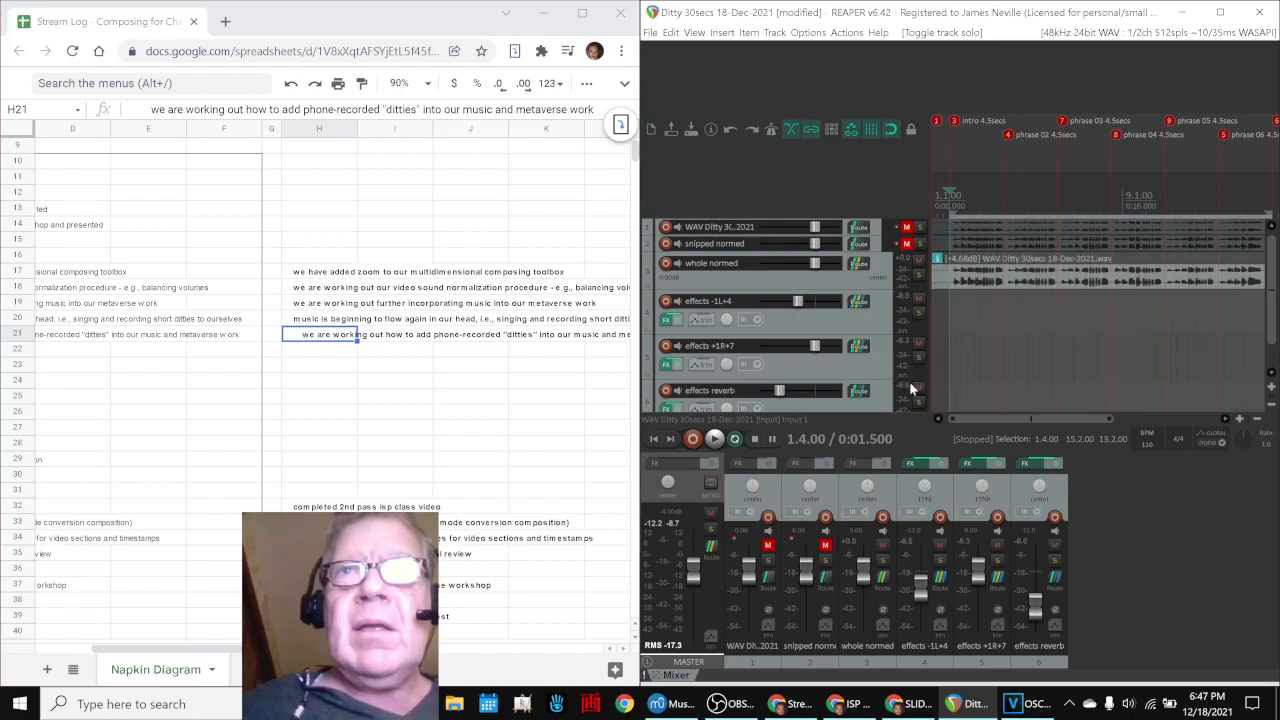
mouse_move(910, 390)
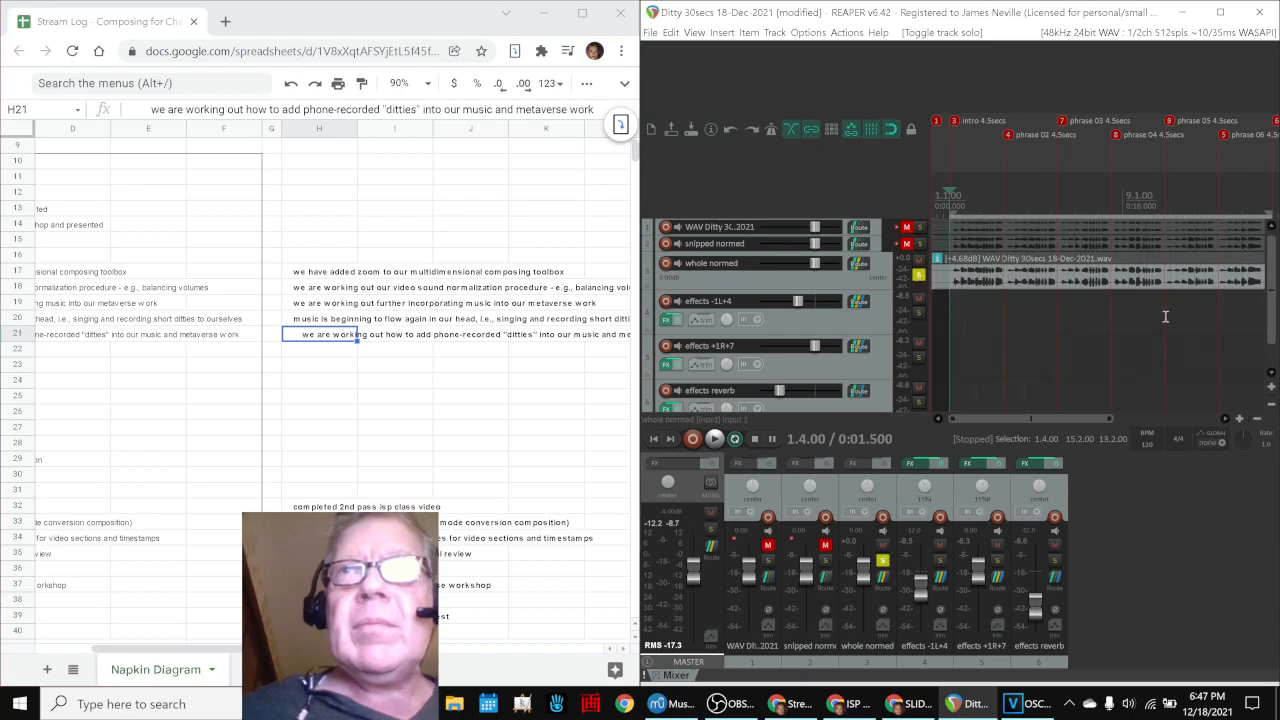
left_click(714, 440)
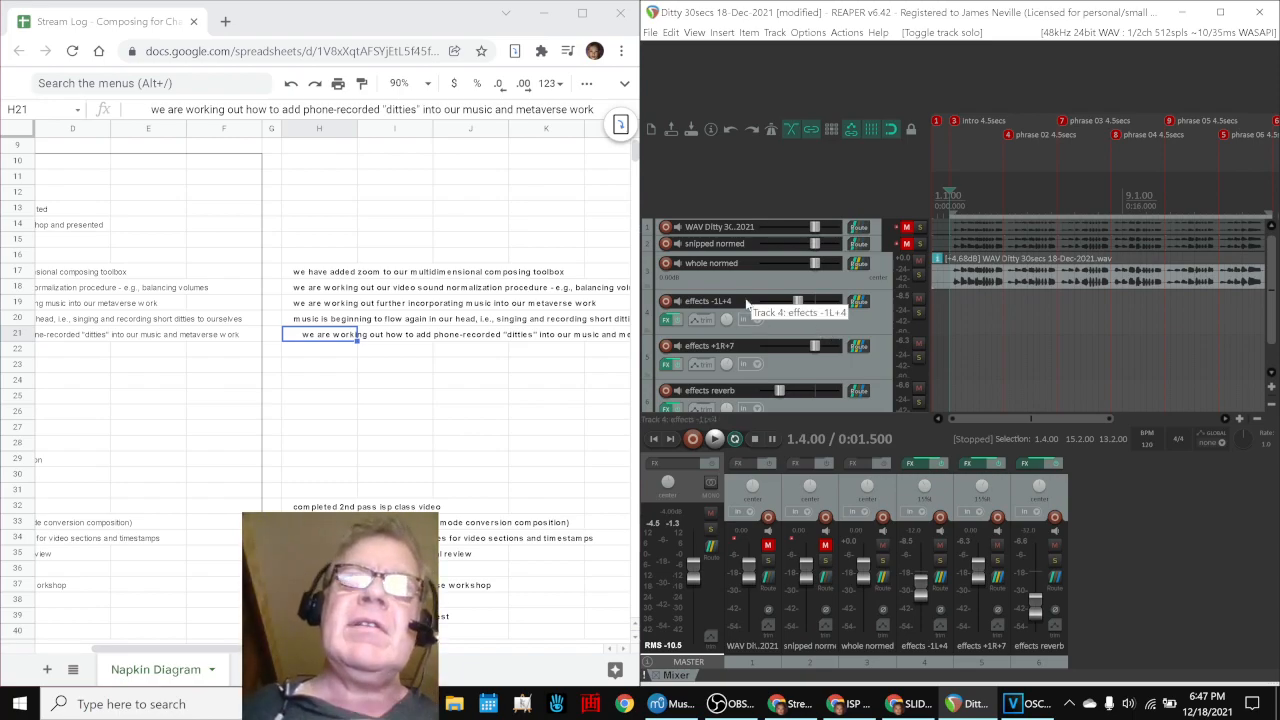
mouse_move(818, 356)
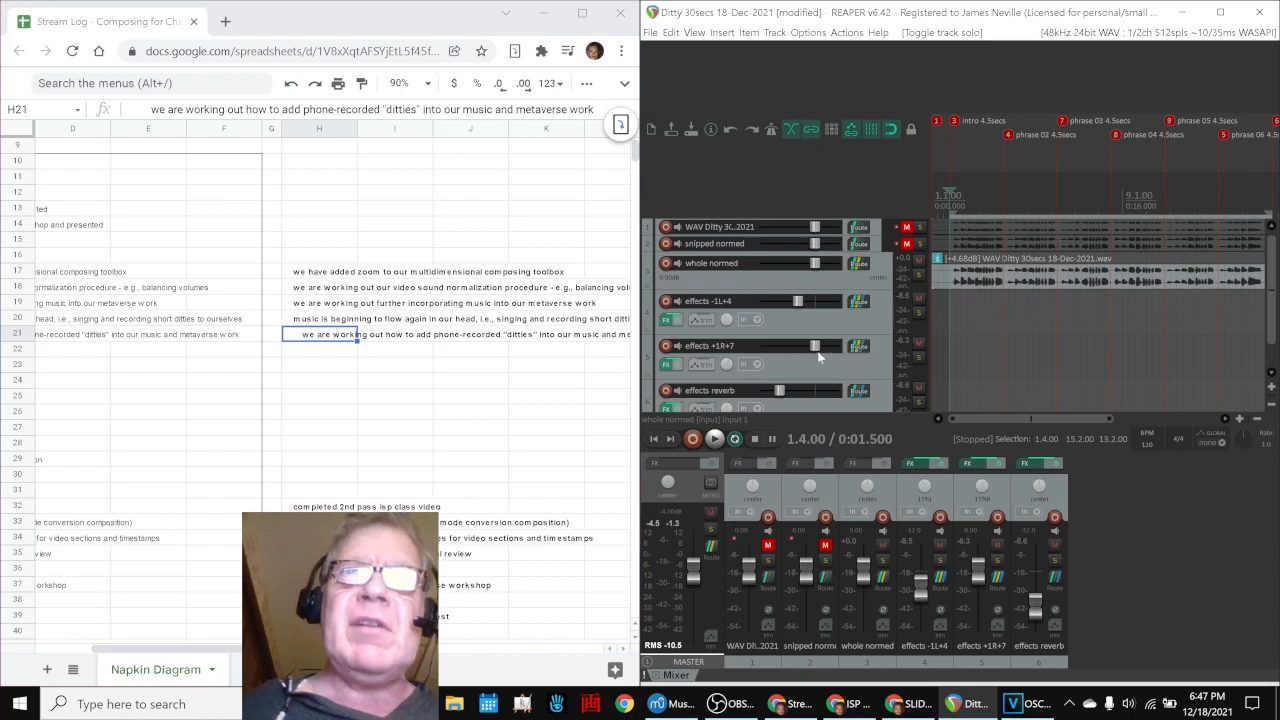
mouse_move(884, 364)
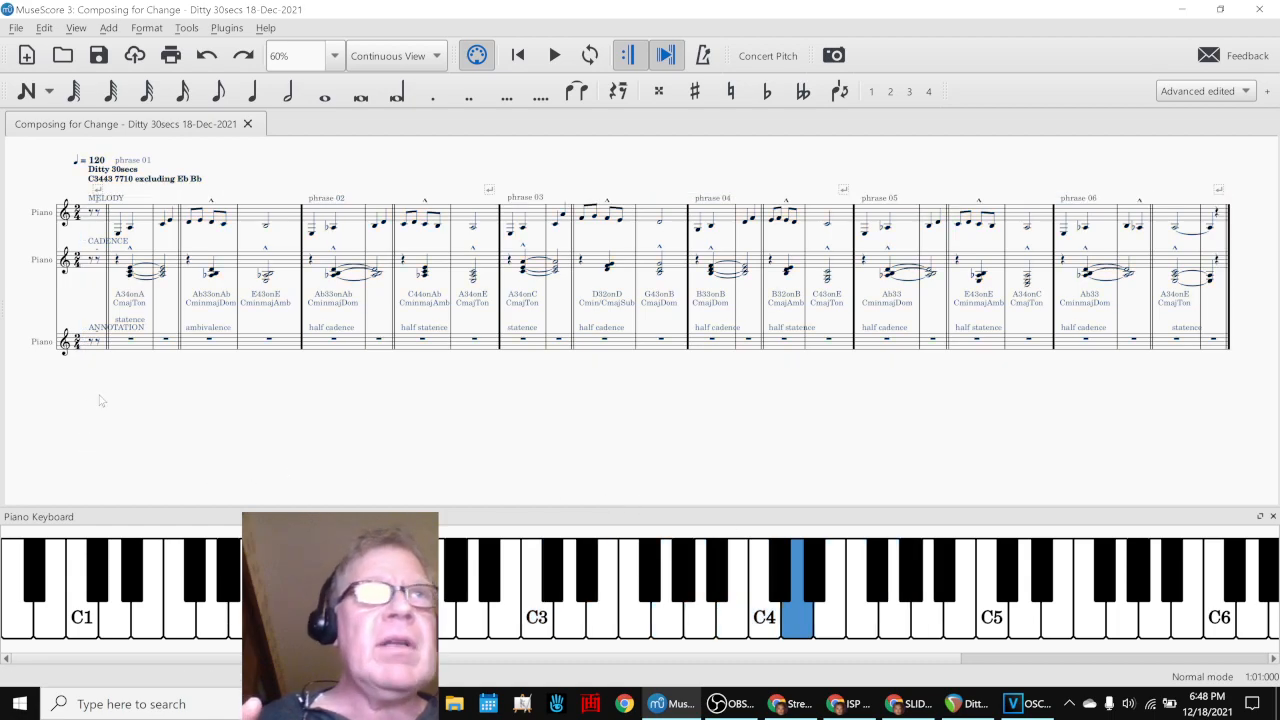
mouse_move(144, 356)
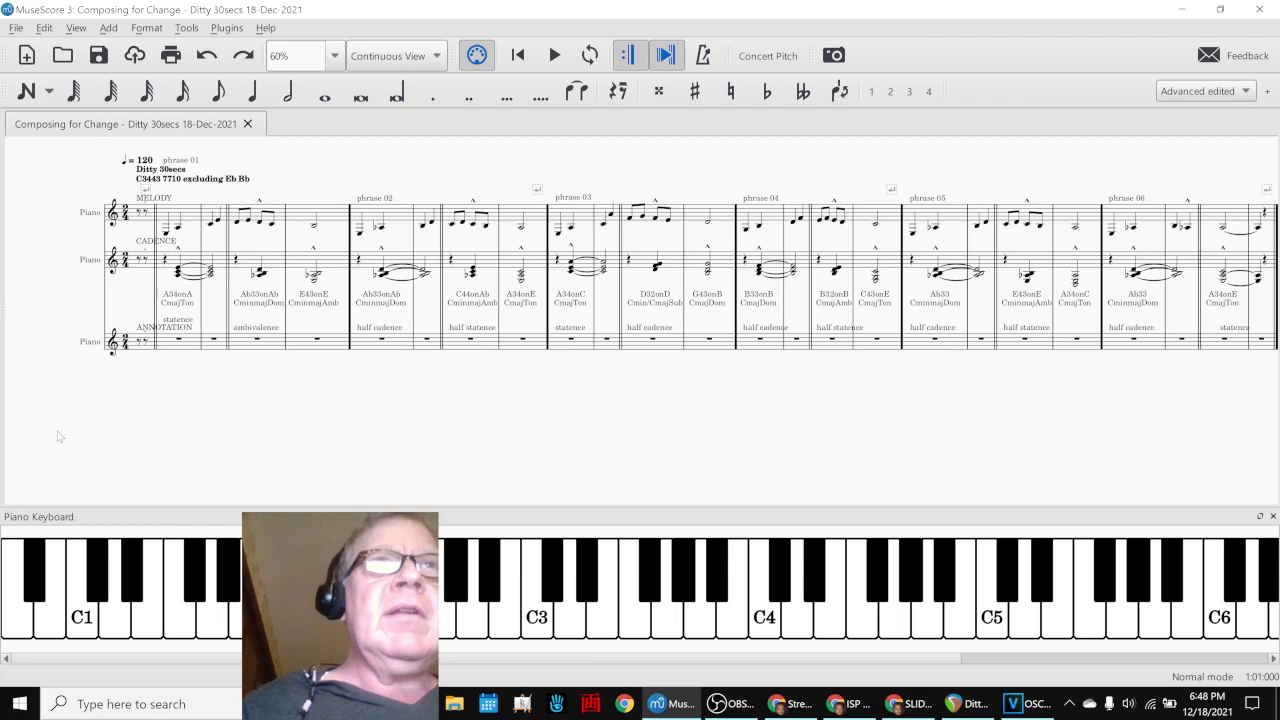
Start playback of the Ditty 30secs score from the MuseScore toolbar
left_click(554, 56)
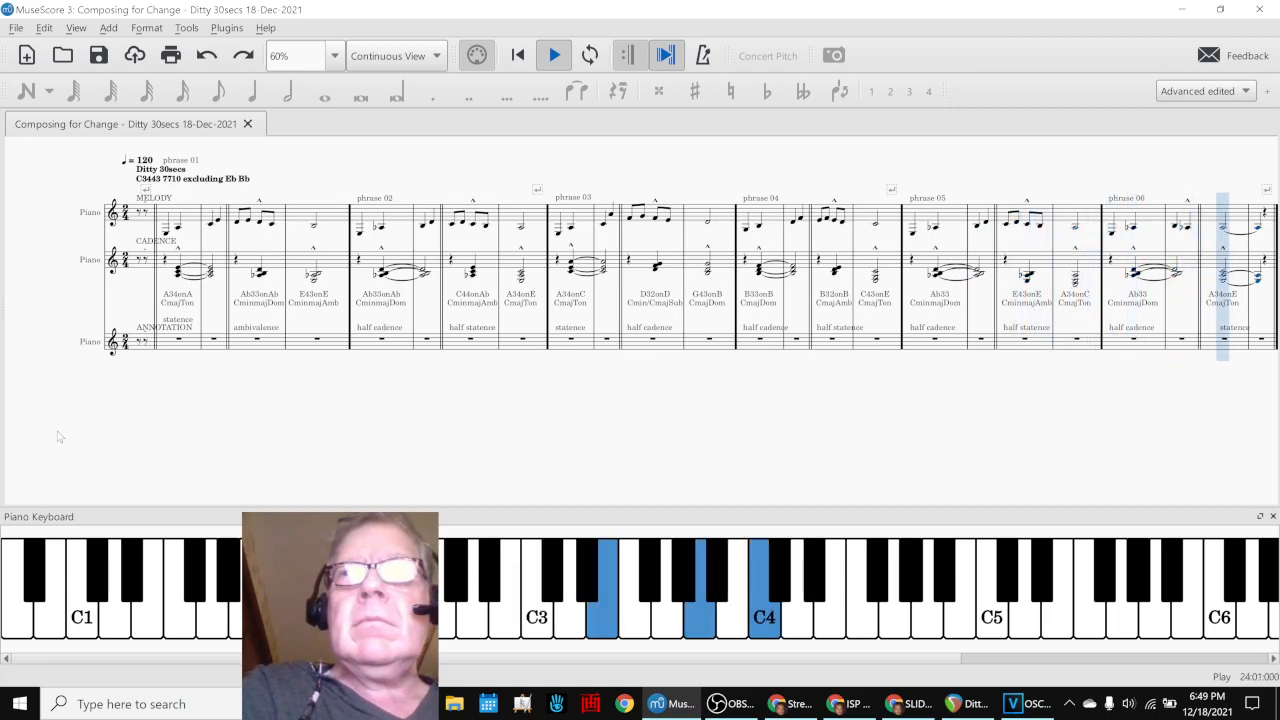
Replay the ditty from measure 8 and measure 20, then stop playback
left_click(552, 56)
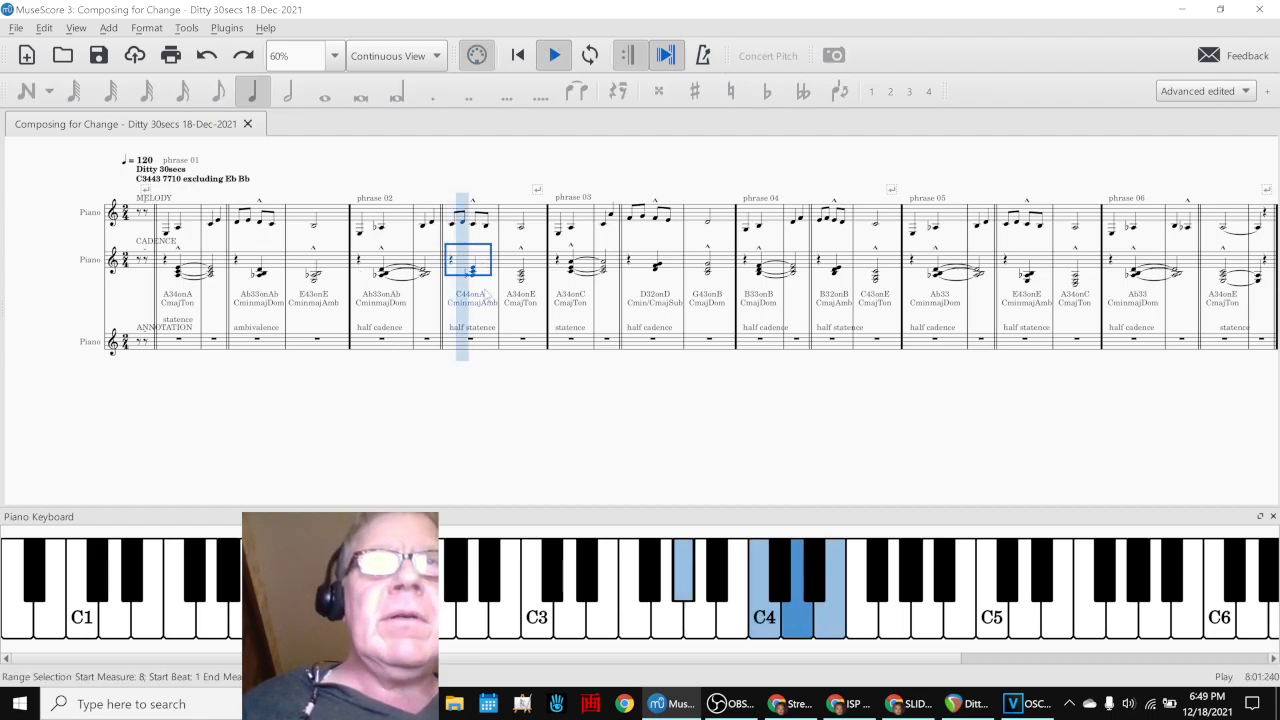
left_click(552, 56)
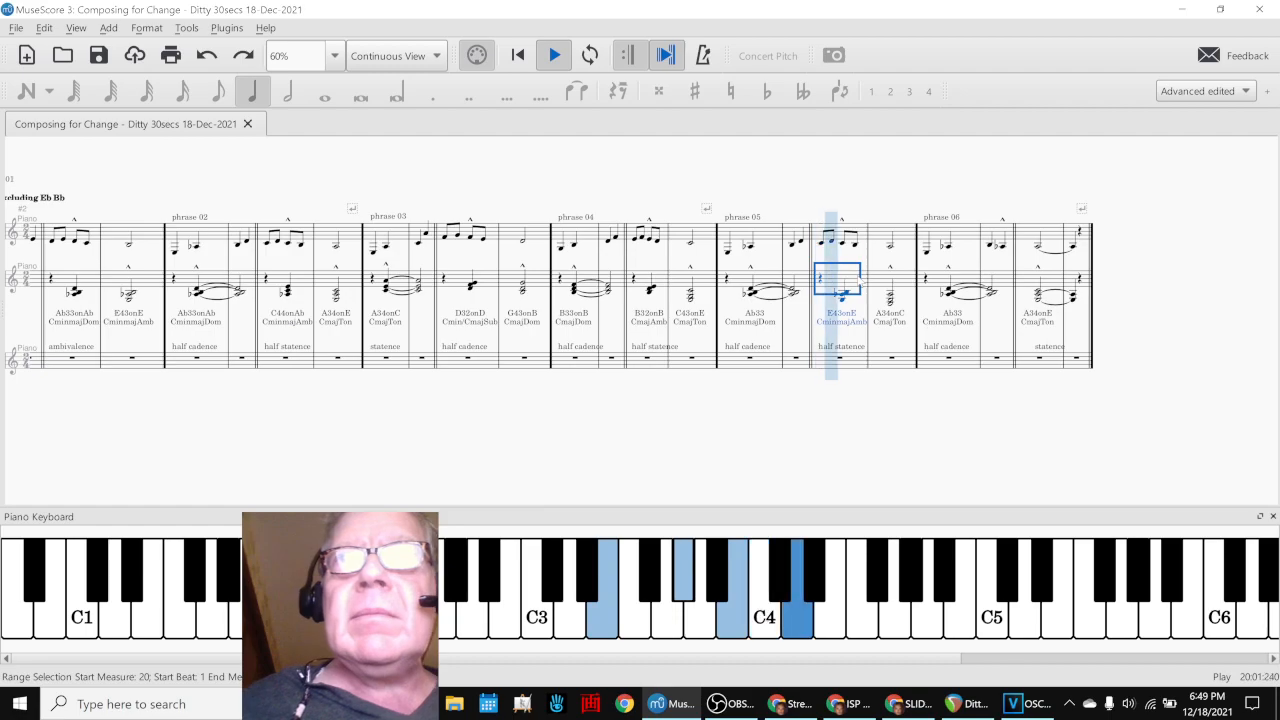
left_click(552, 56)
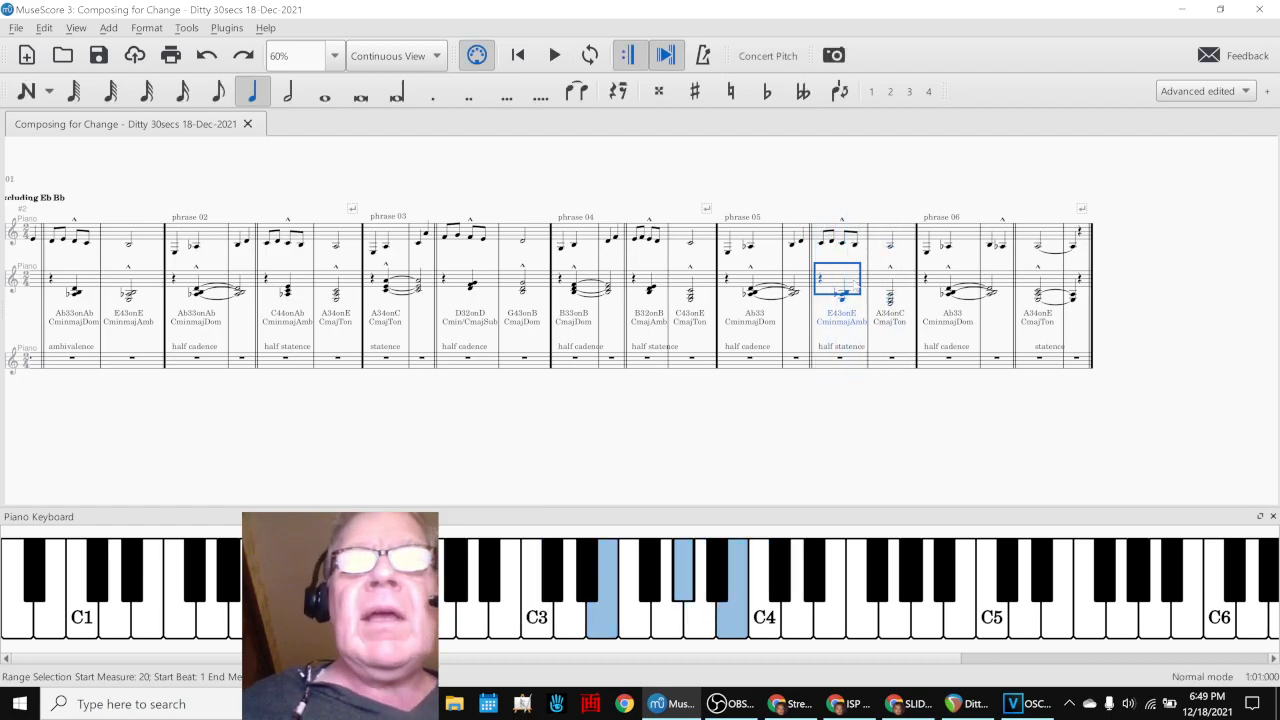
left_click(554, 56)
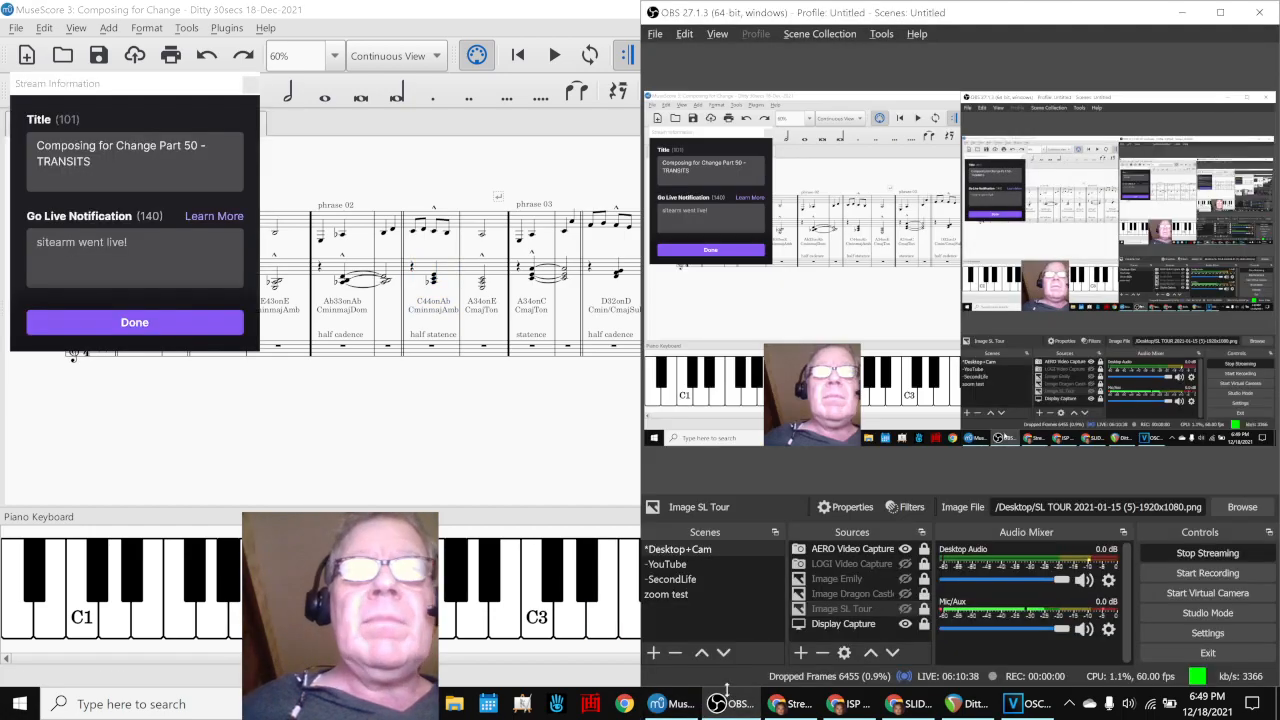
Close the Composing for Change Part 50 - TRANSITS stream information with Done
left_click(134, 322)
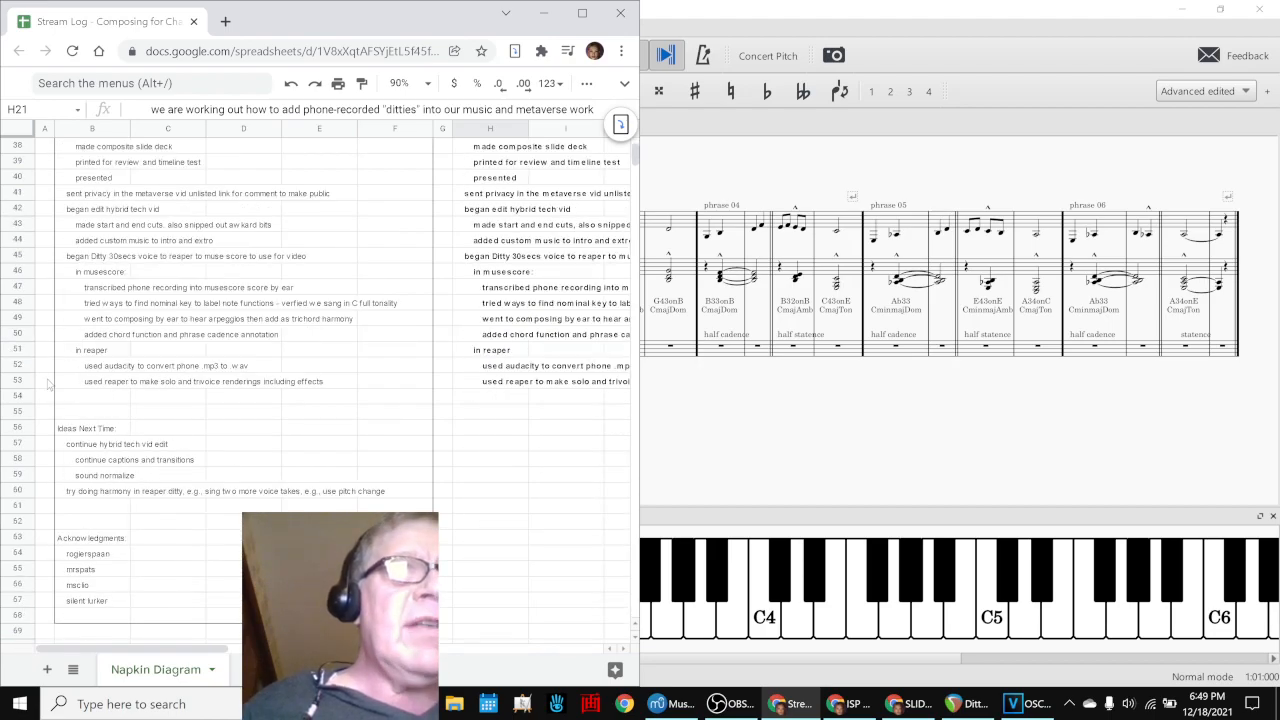
Show the VEGAS edit beside the log and select the B60 note on trying harmony in REAPER
left_click(1012, 704)
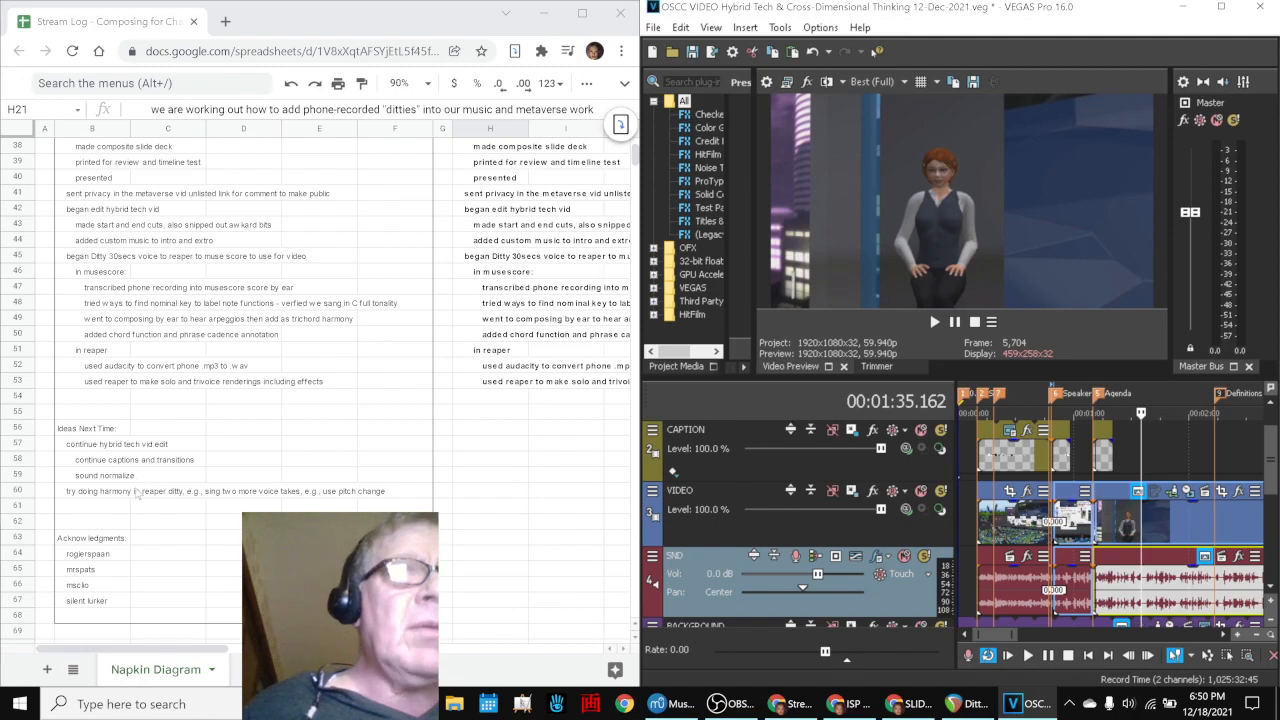
left_click(92, 492)
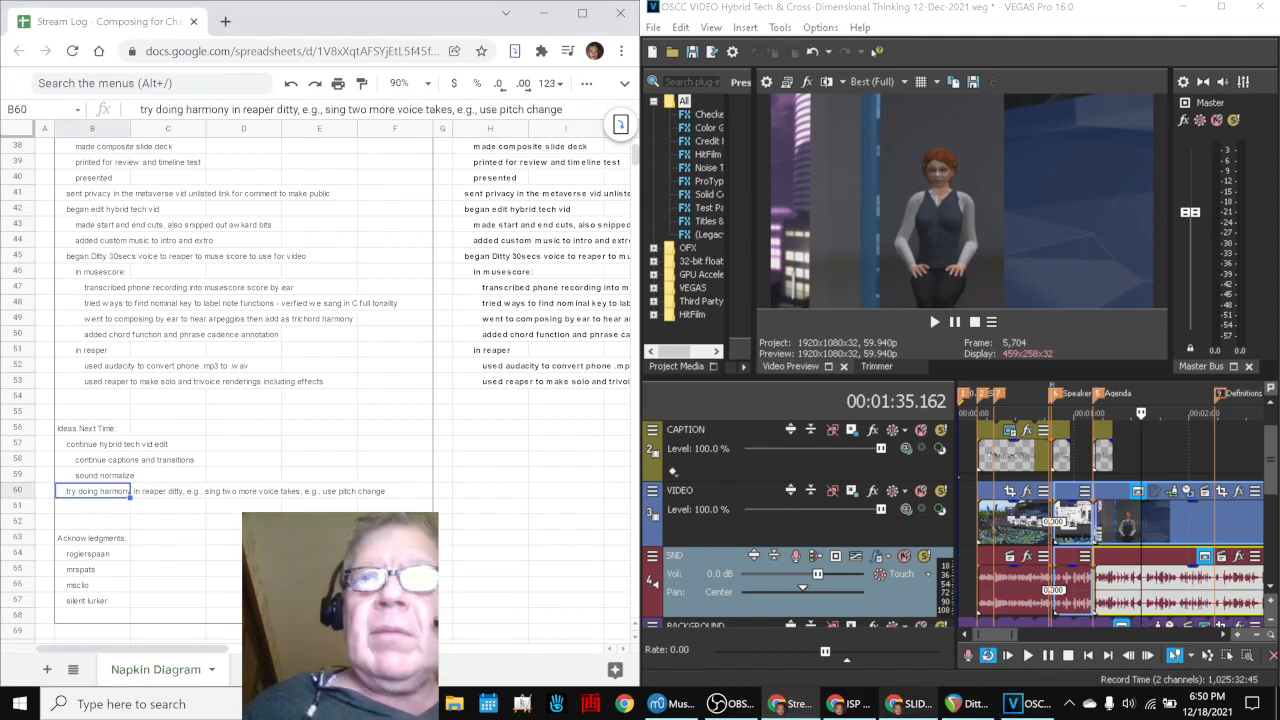